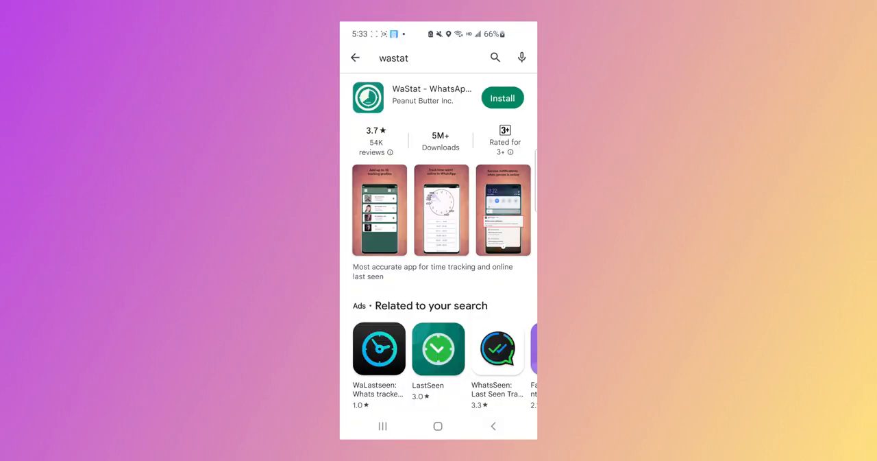
Install WaStat from its Google Play Store listing and launch it
click(501, 97)
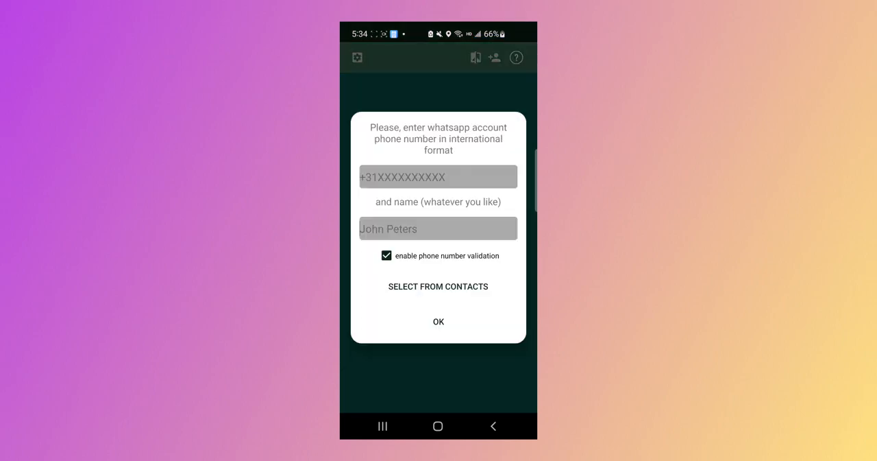
Confirm adding Janette's WhatsApp number to WaStat's tracked contacts
click(438, 321)
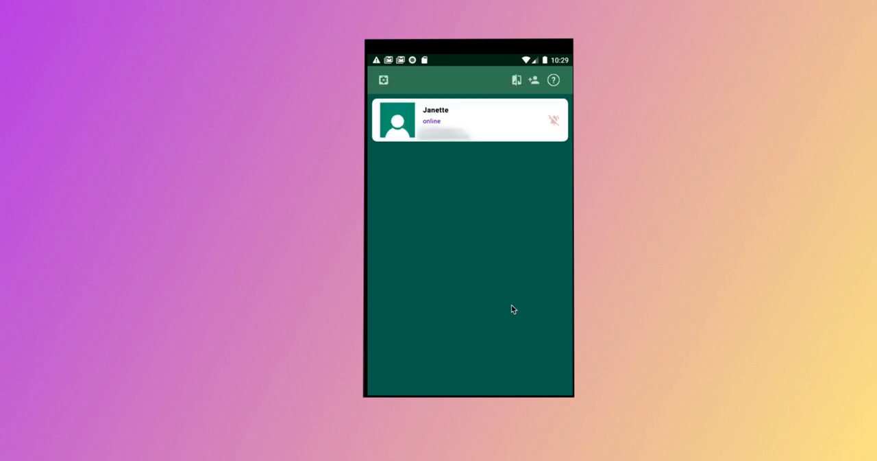
mouse_move(471, 146)
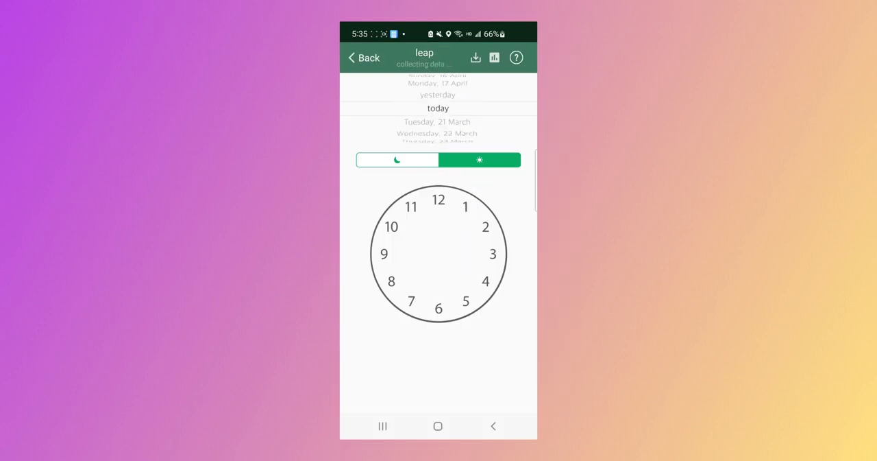
Scroll the phone's app drawer to find the WLAN app
scroll(down, 3)
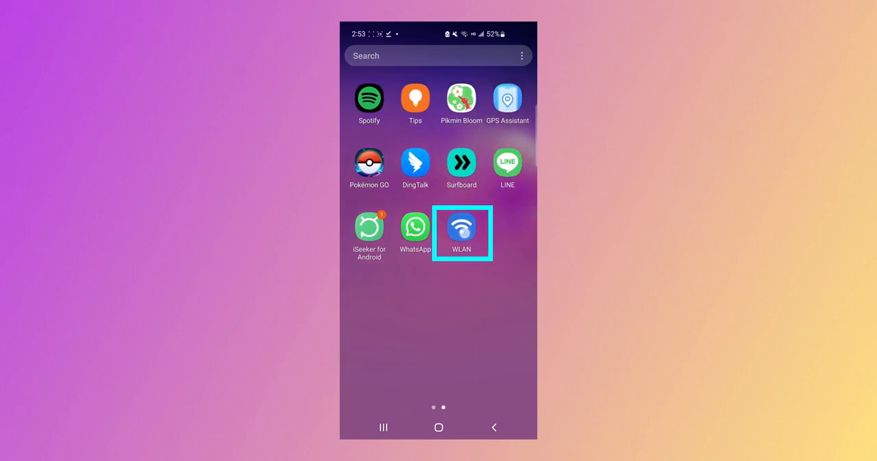
Check the Wi-Fi connection to MaiFeng-SSR in Android's WLAN settings
click(461, 227)
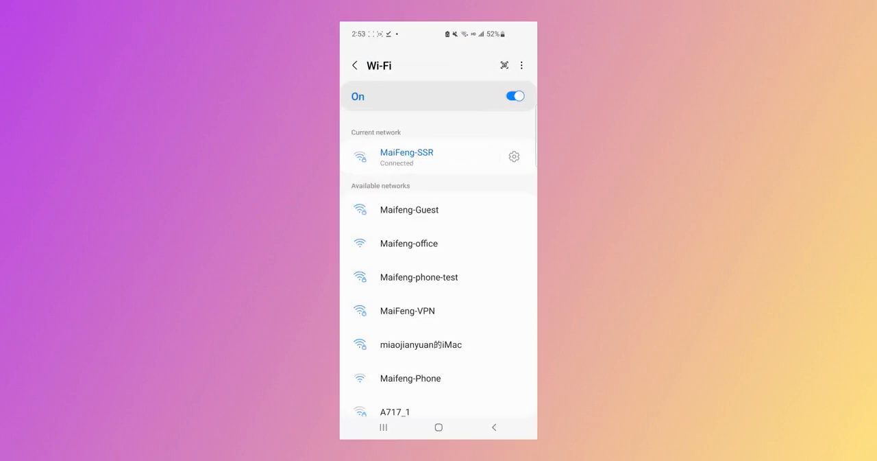
scroll(down, 3)
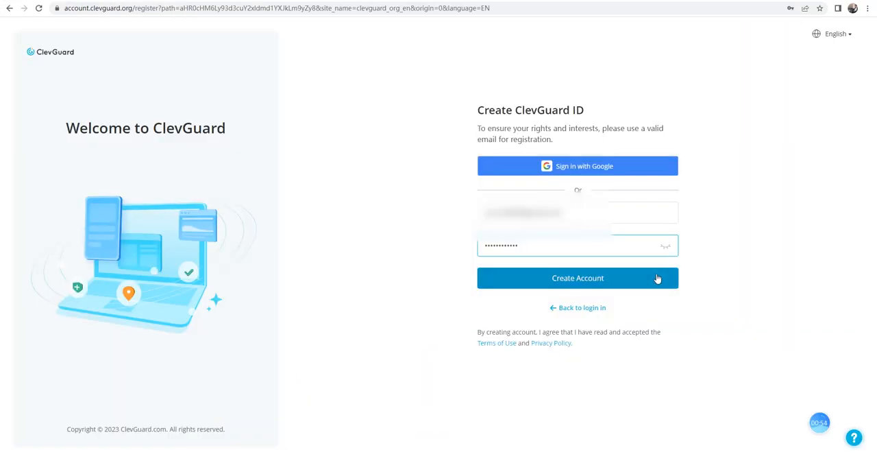
Register the ClevGuard account and open the KidsGuard for WhatsApp page
click(578, 278)
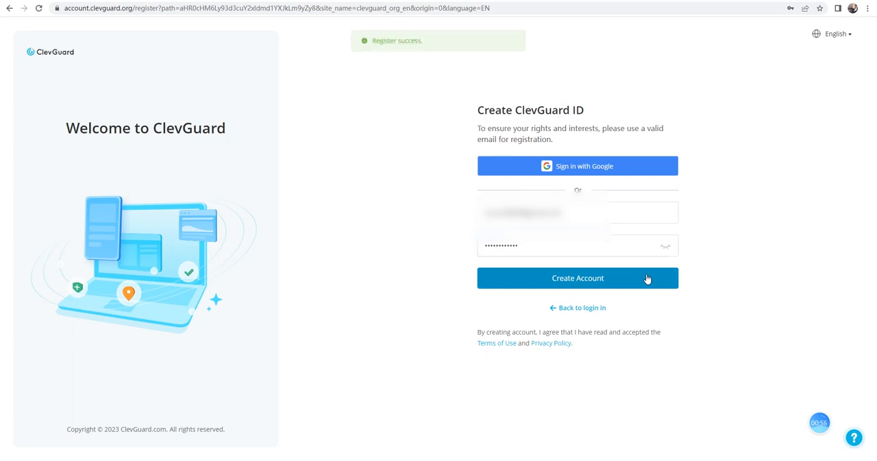
click(578, 278)
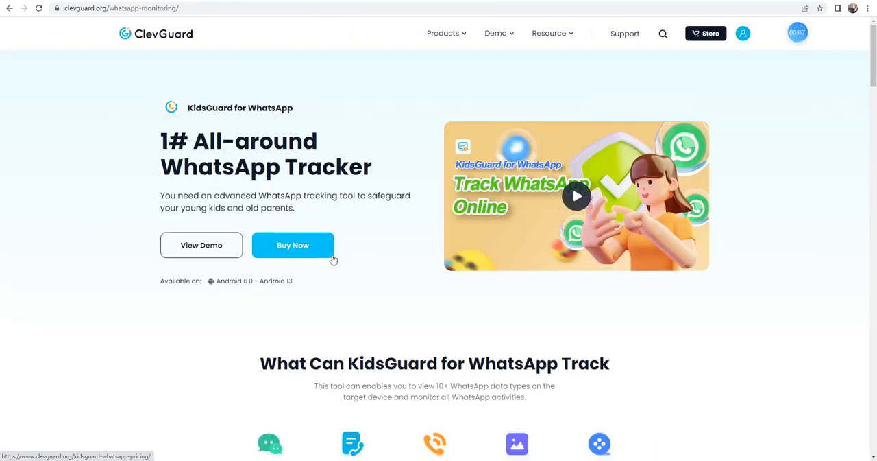